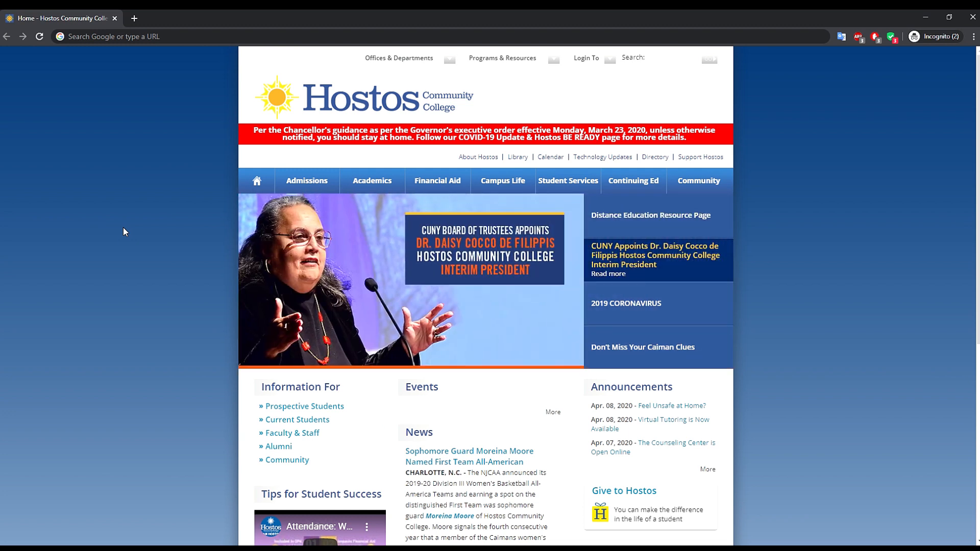
pyautogui.moveTo(144, 64)
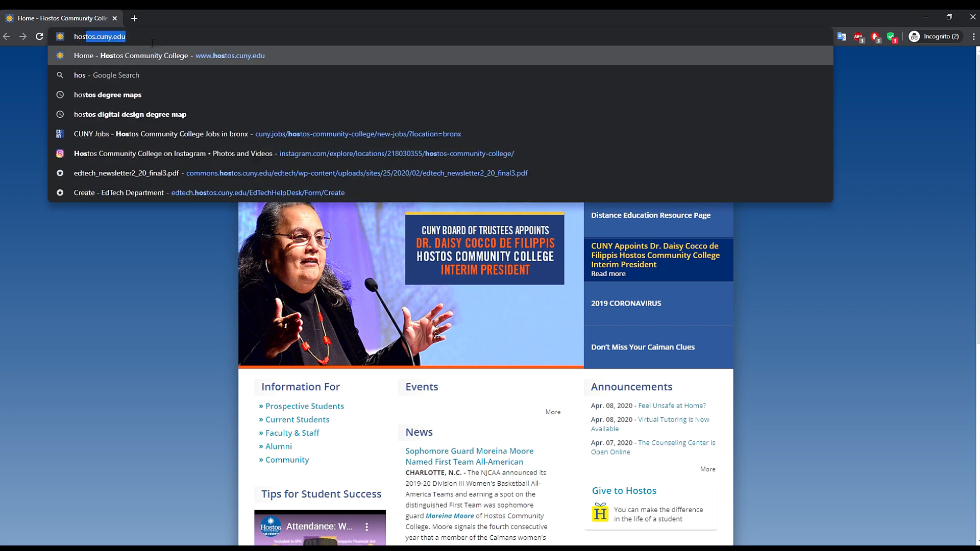
# Go to hostos.cuny.edu's Online Learning site and show its Faculty menu
pyautogui.write('hostos.cuny.edu/online/')
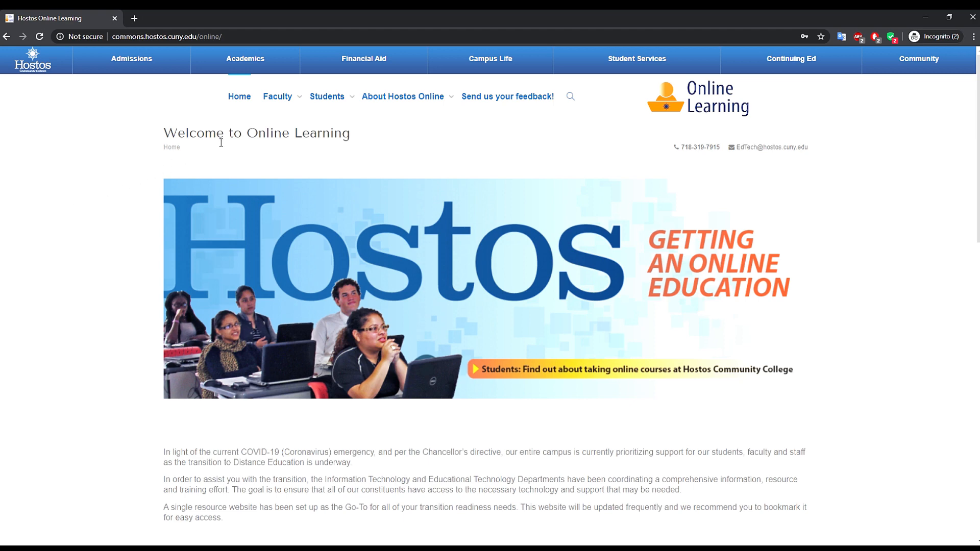
pyautogui.click(278, 96)
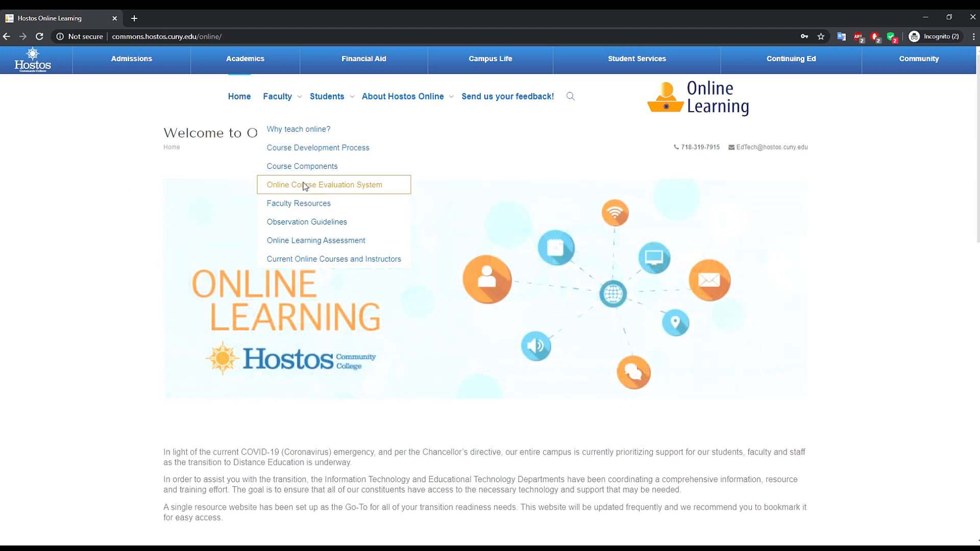
# Open the Online Course Evaluation System and log in to the developer profile
pyautogui.click(323, 185)
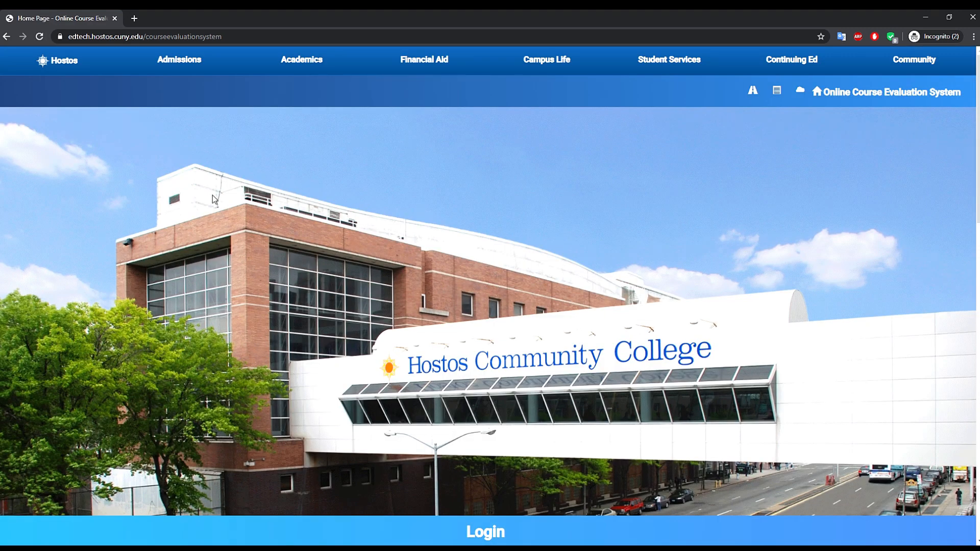
pyautogui.moveTo(3, 228)
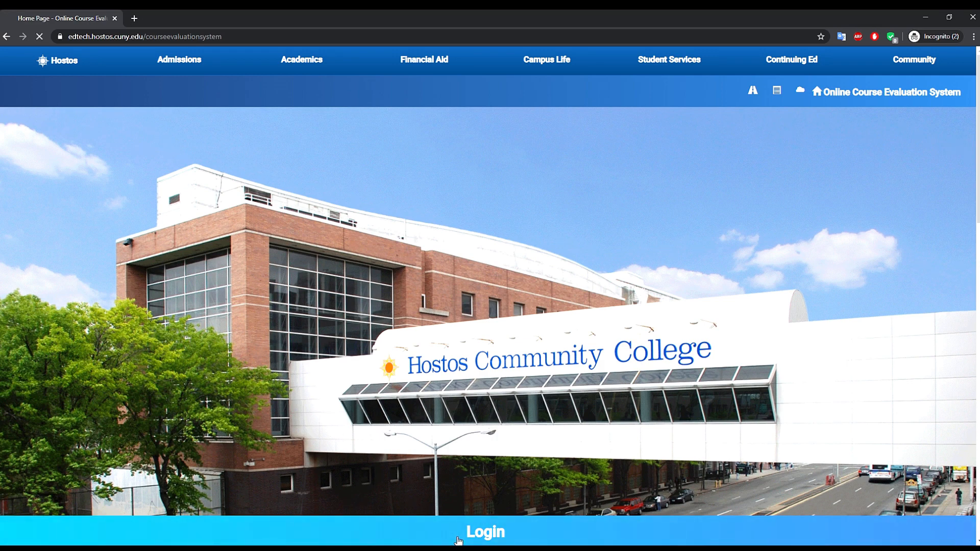
pyautogui.click(485, 532)
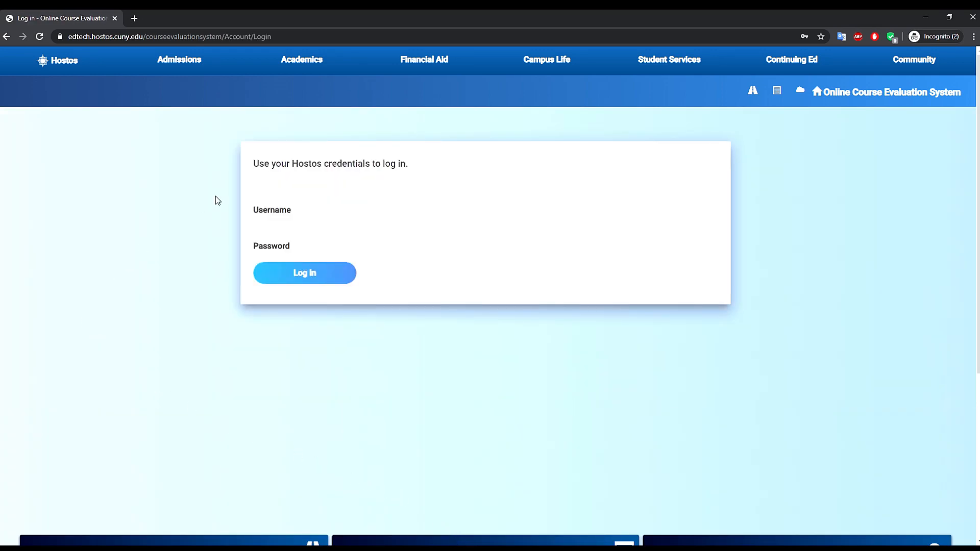
pyautogui.moveTo(188, 225)
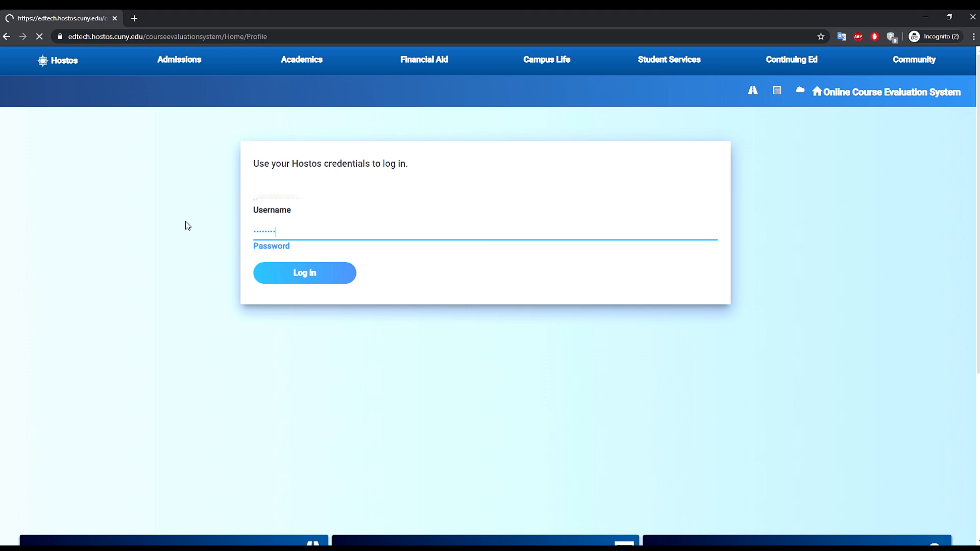
pyautogui.click(304, 273)
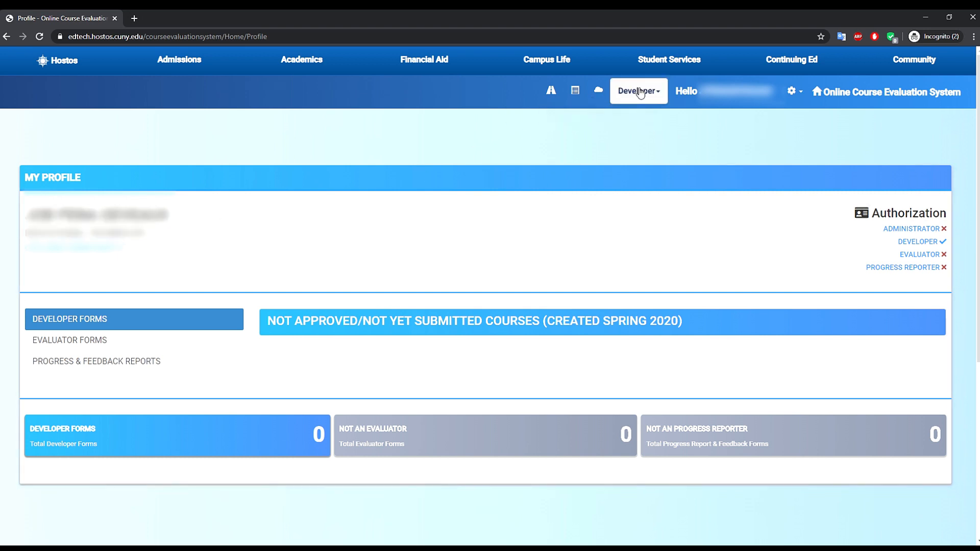
# Start a new course submission with subject BIO, catalog number 100, title 'Intro to Bio'
pyautogui.click(638, 91)
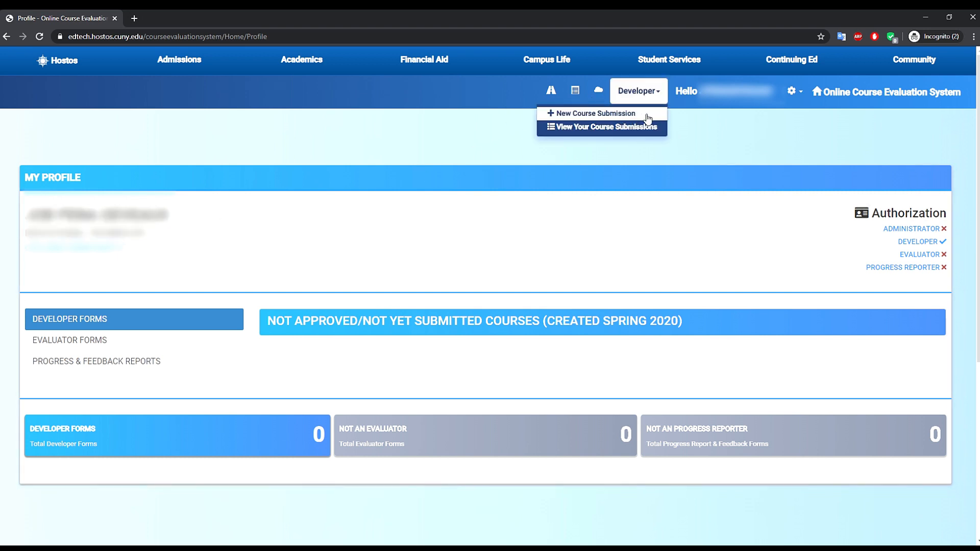
pyautogui.click(594, 114)
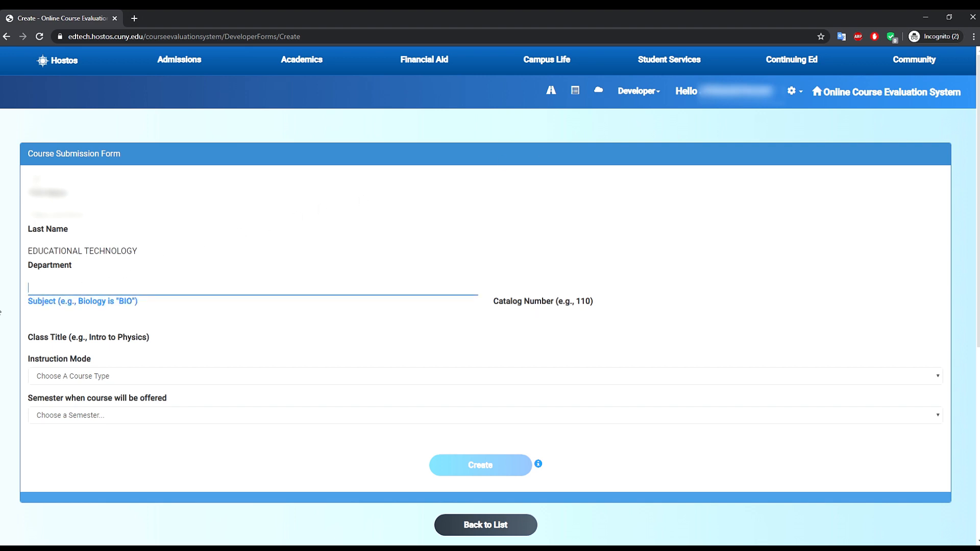
pyautogui.write('BIO')
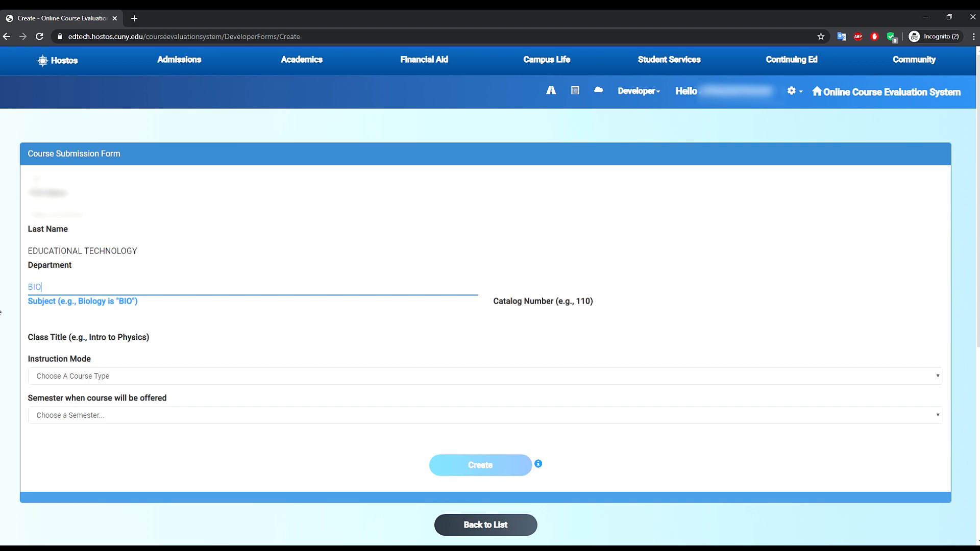
pyautogui.moveTo(364, 264)
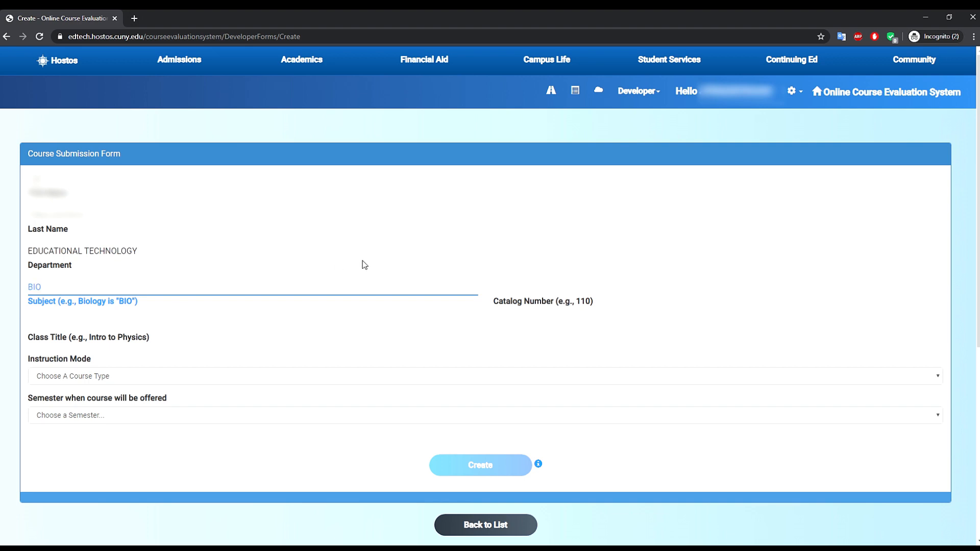
pyautogui.write('100')
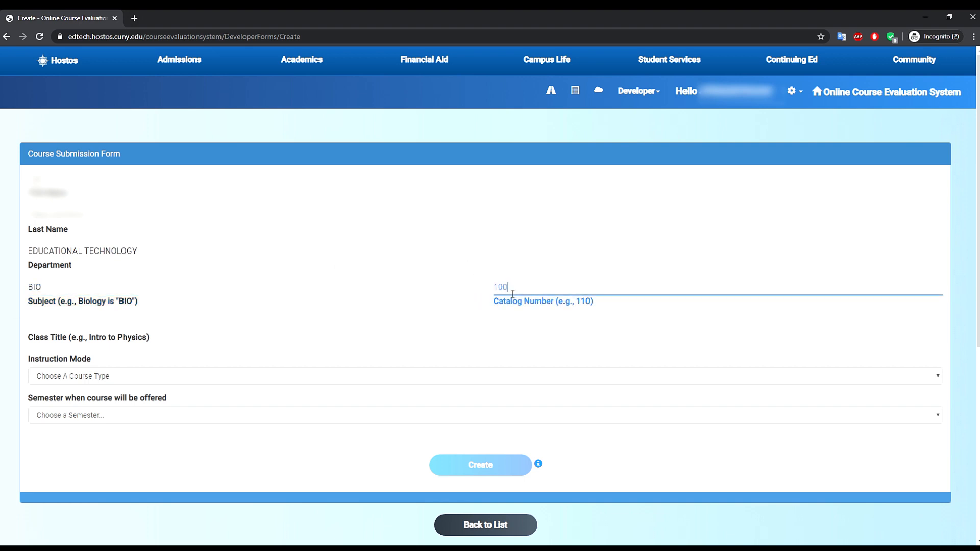
pyautogui.write('Intro to Bio')
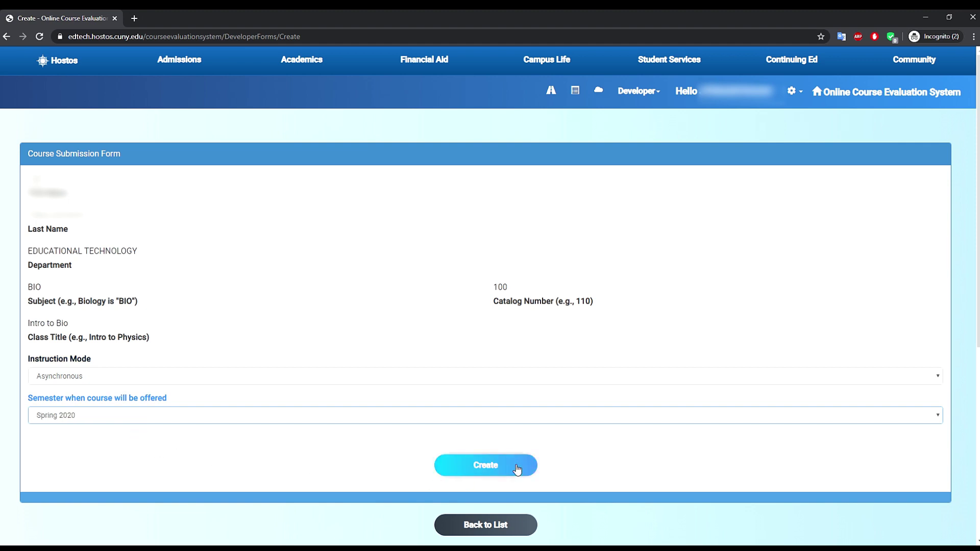
pyautogui.click(485, 465)
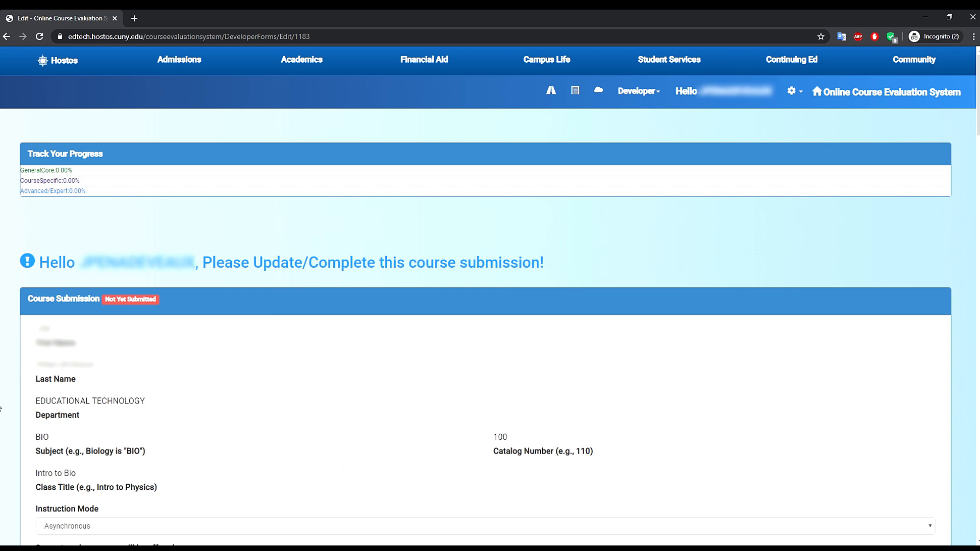
pyautogui.scroll(-3)
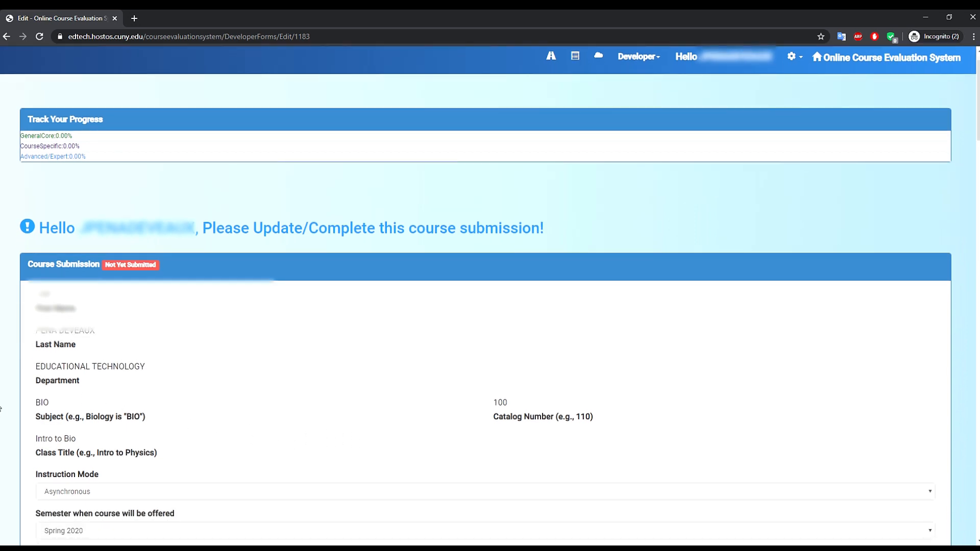
pyautogui.scroll(-3)
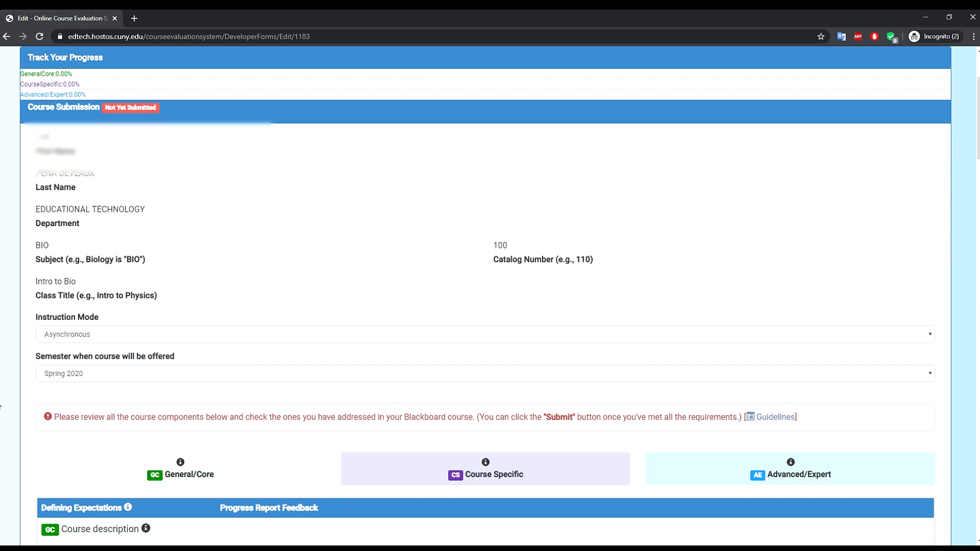
pyautogui.scroll(-3)
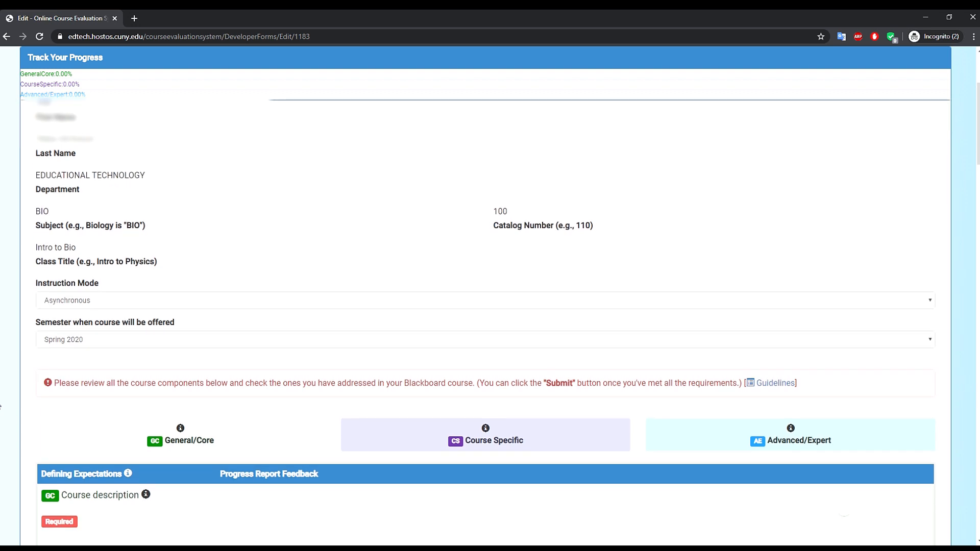
pyautogui.scroll(-3)
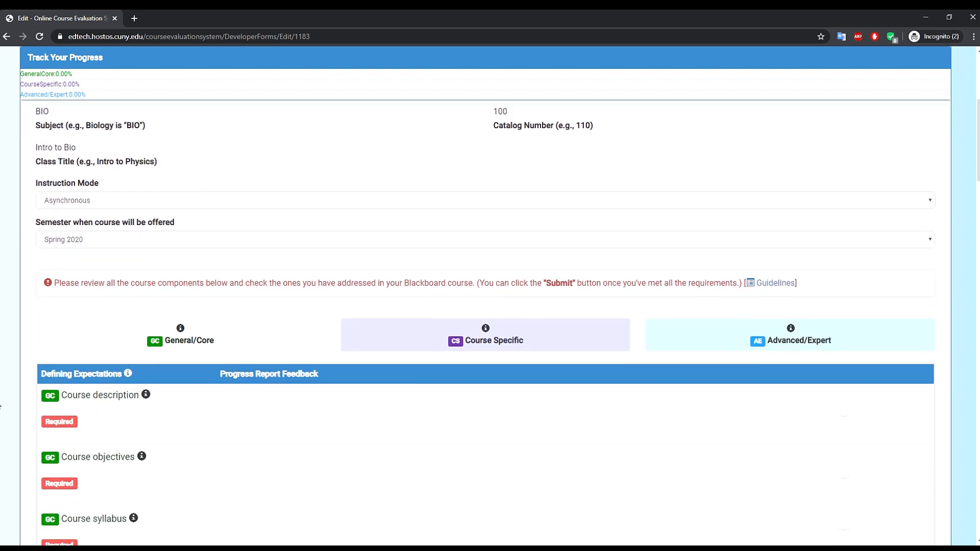
pyautogui.scroll(-3)
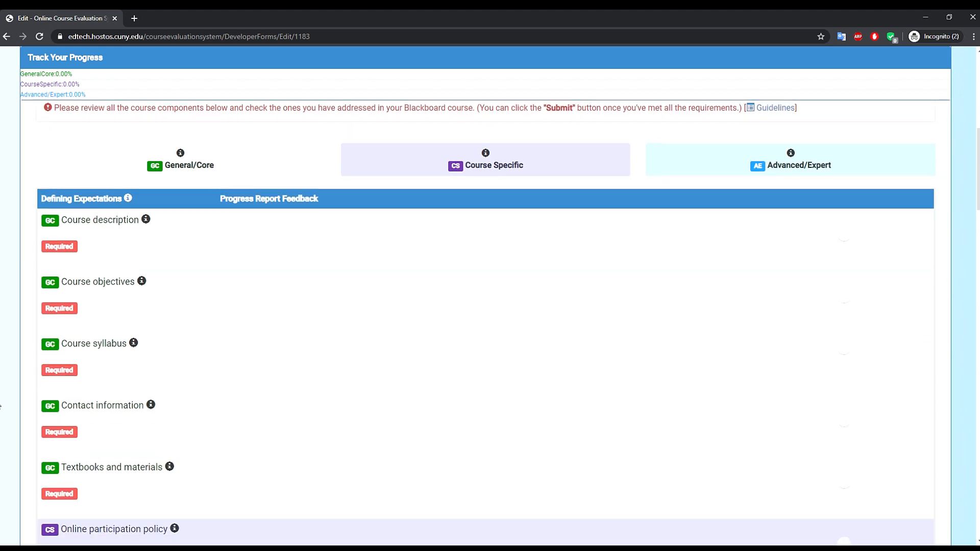
pyautogui.scroll(-3)
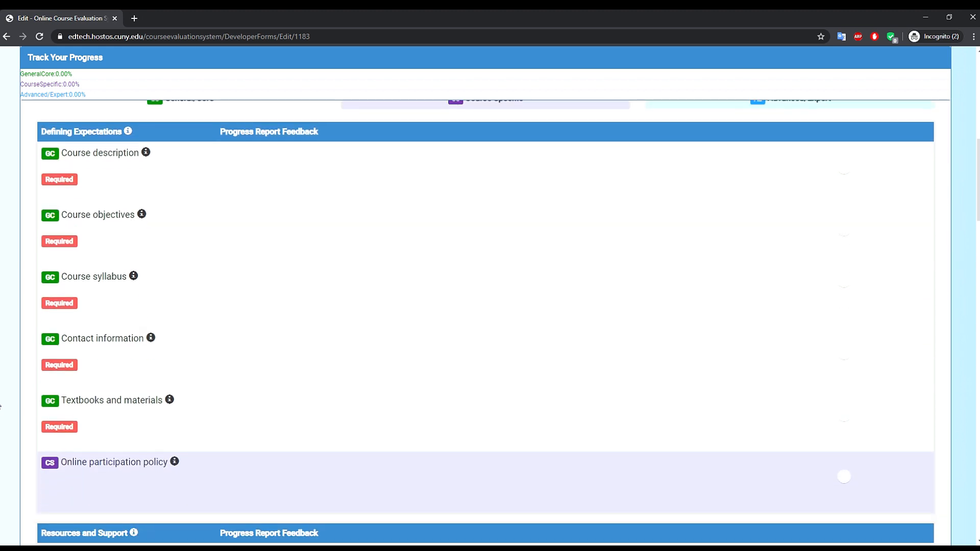
pyautogui.scroll(-3)
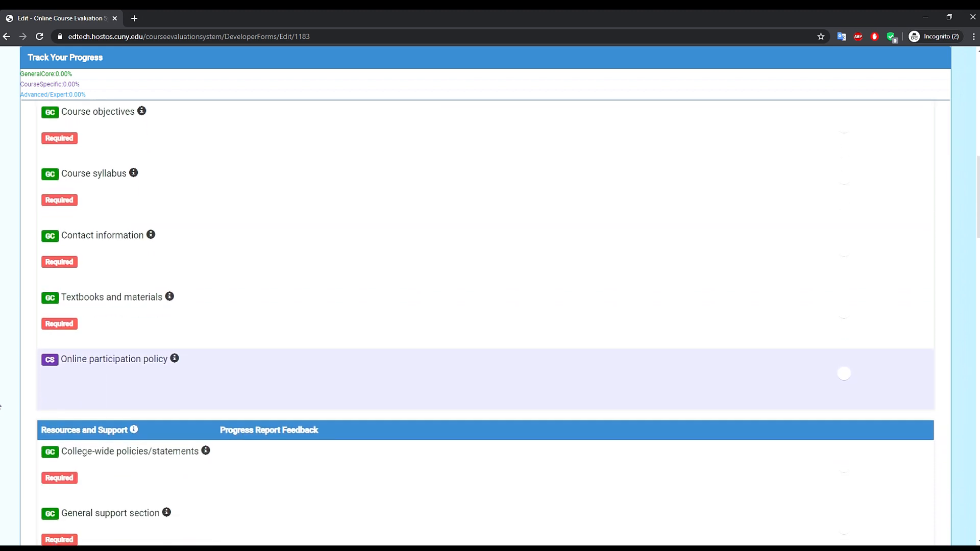
pyautogui.scroll(-3)
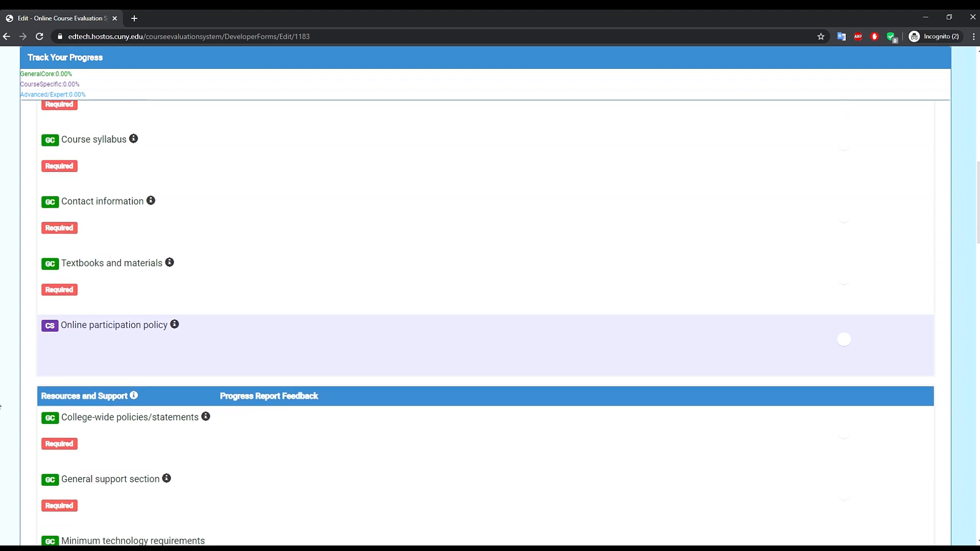
pyautogui.scroll(-3)
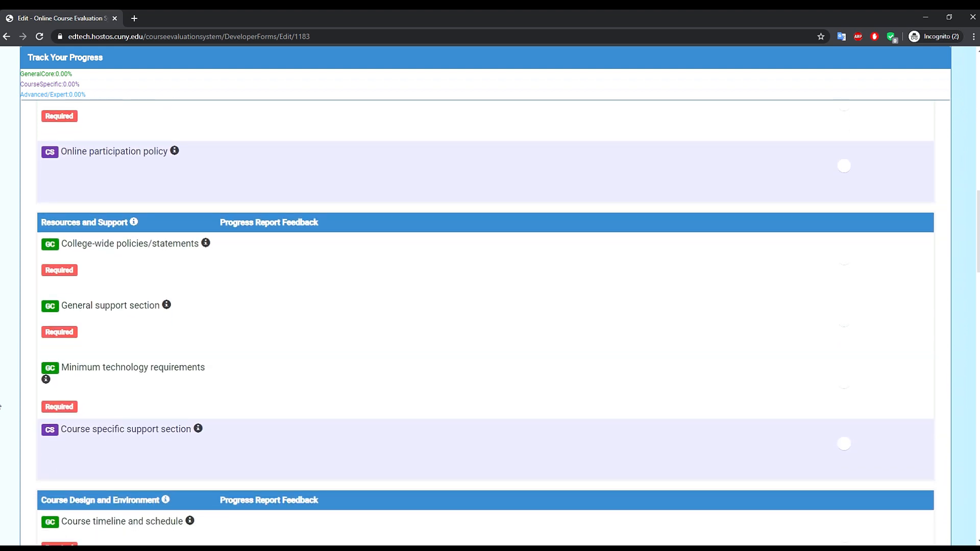
pyautogui.scroll(-3)
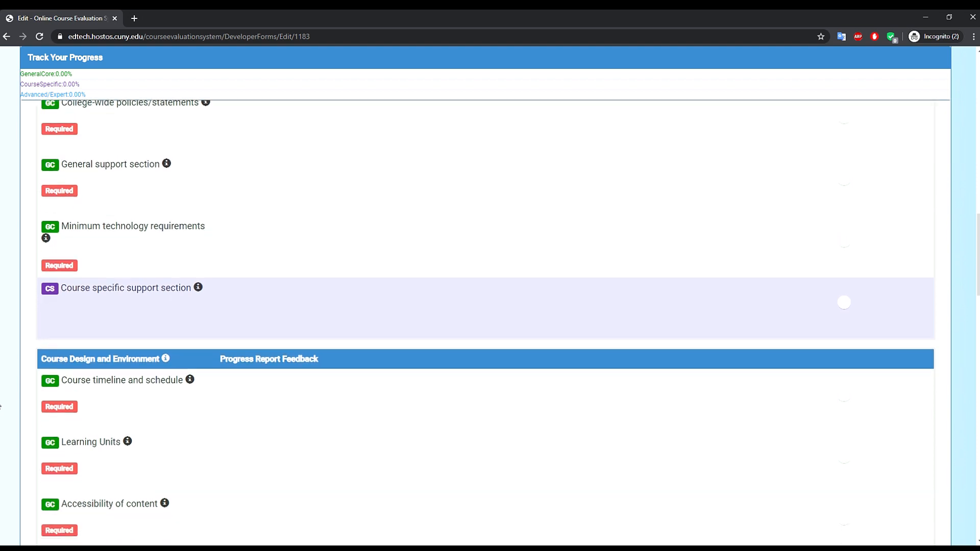
pyautogui.scroll(-3)
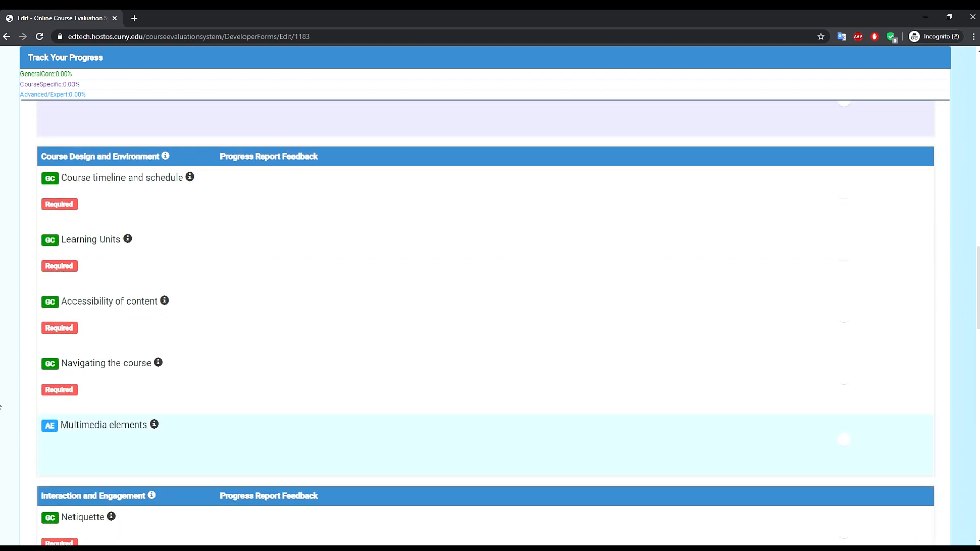
pyautogui.scroll(-3)
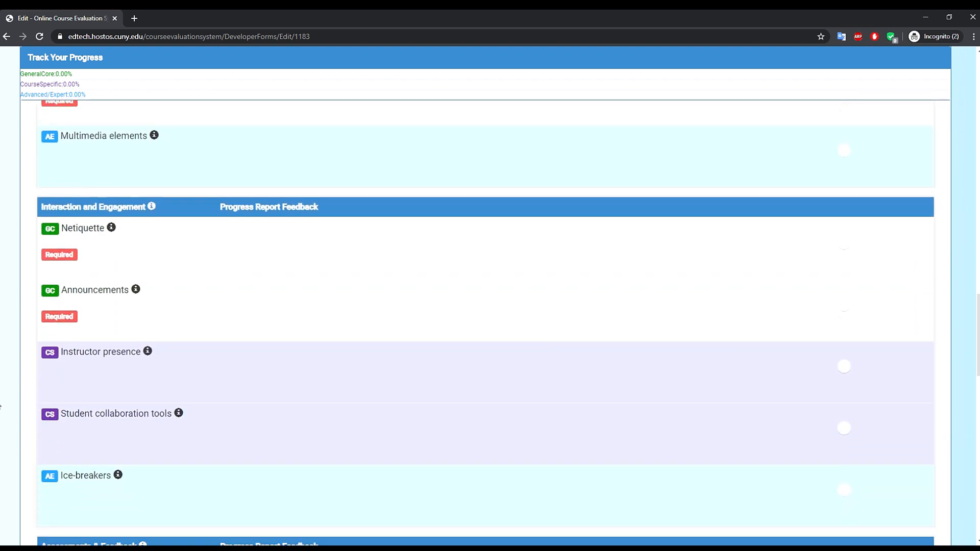
pyautogui.scroll(-3)
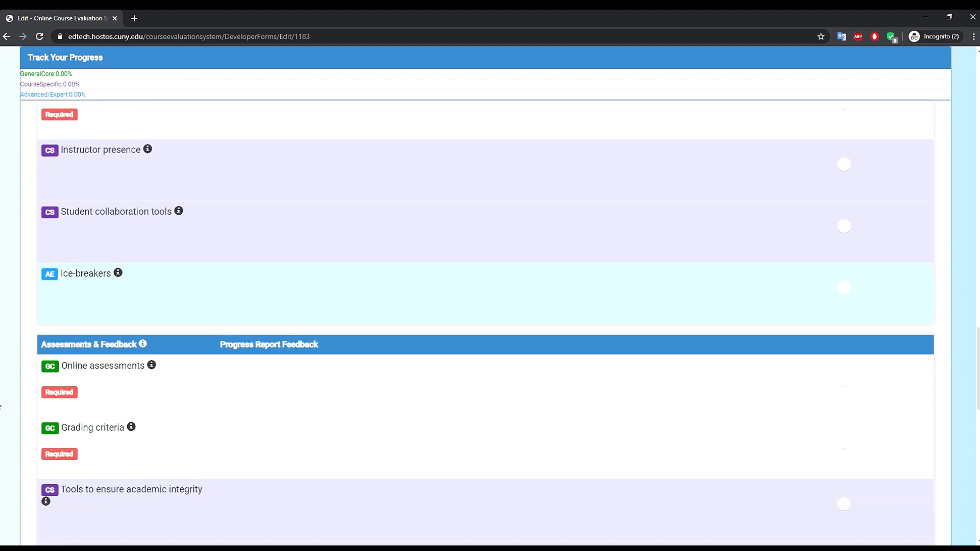
pyautogui.scroll(-3)
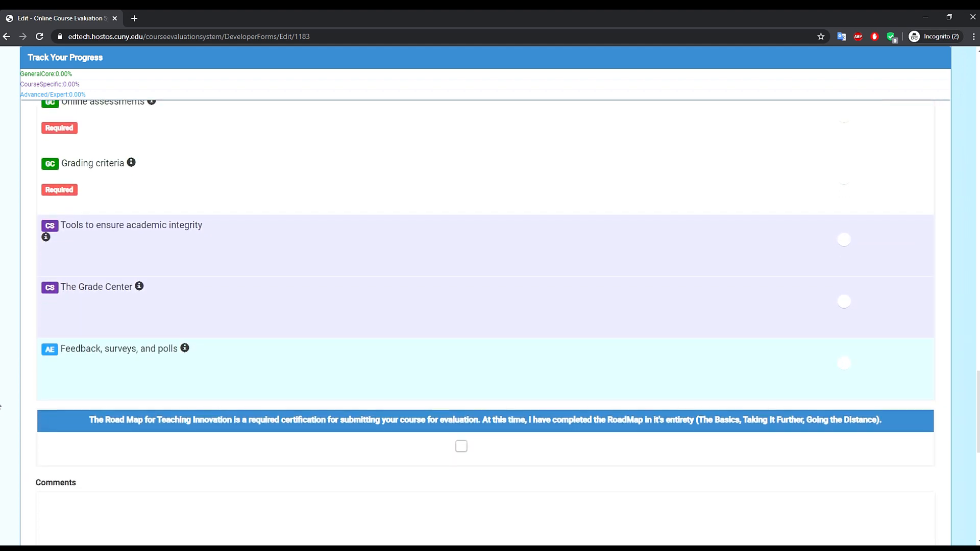
pyautogui.scroll(-3)
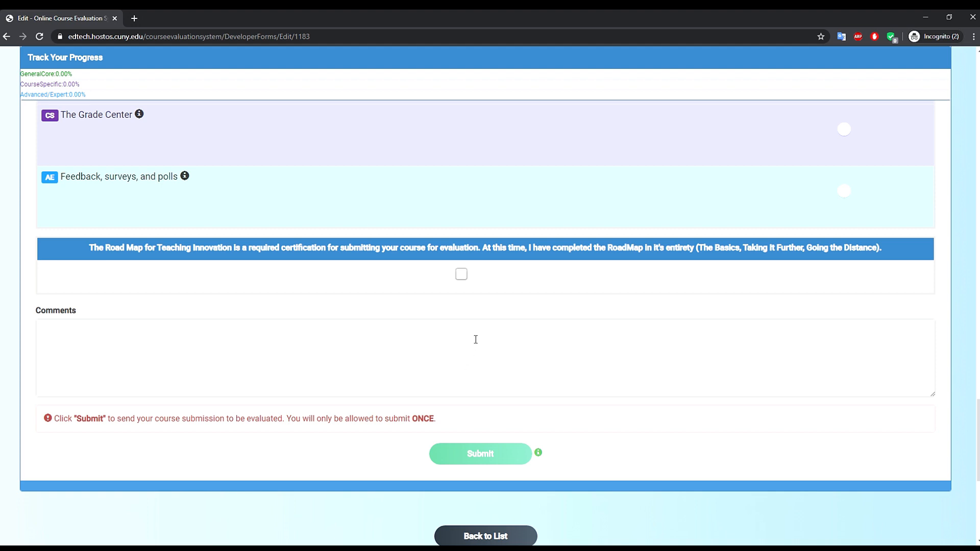
# Check the Road Map for Teaching Innovation certification box on the BIO 100 form
pyautogui.click(461, 274)
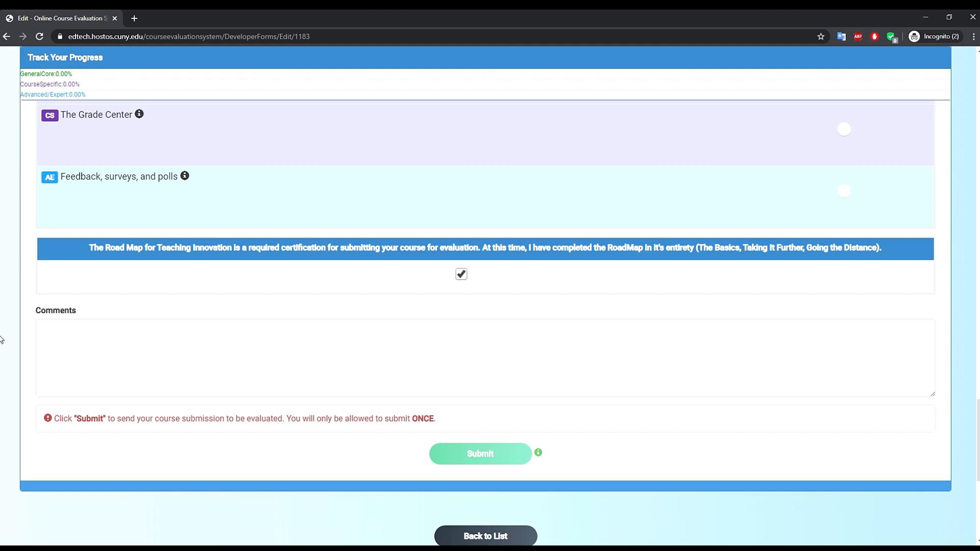
pyautogui.moveTo(407, 493)
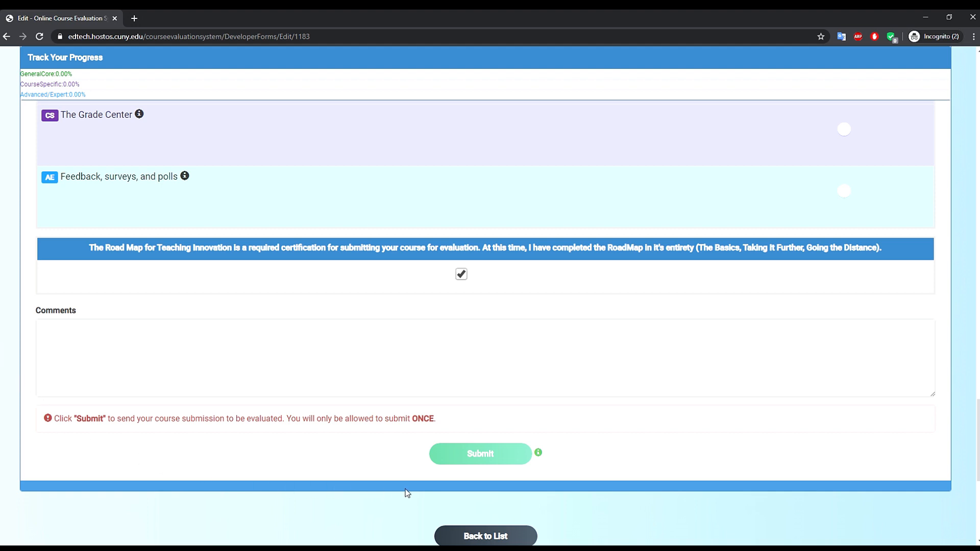
pyautogui.moveTo(463, 476)
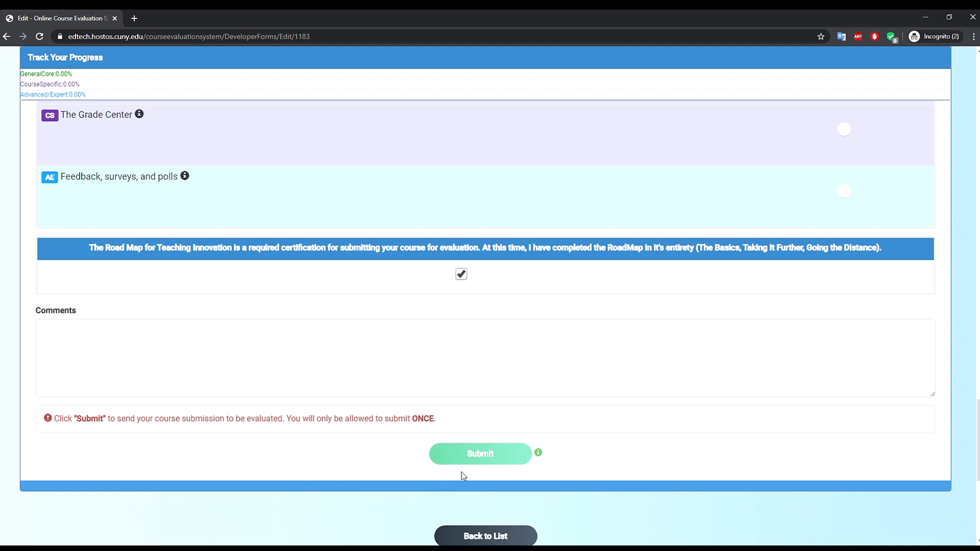
# Scroll up and down through the BIO 100 General/Core checklist
pyautogui.scroll(3)
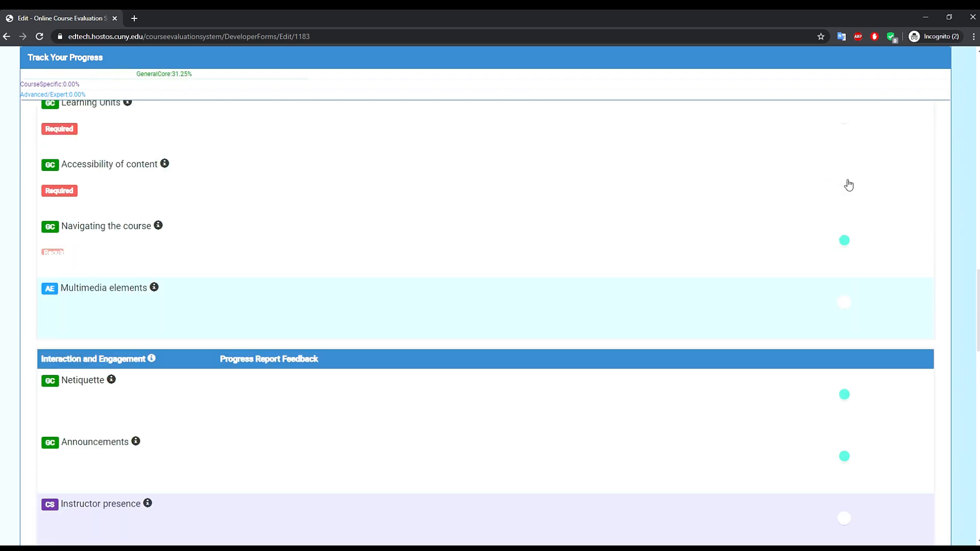
pyautogui.scroll(3)
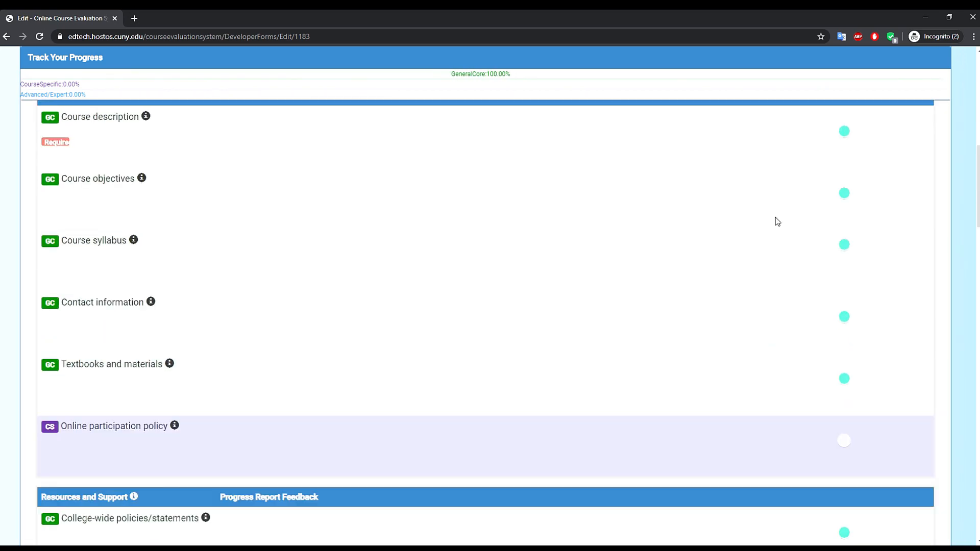
pyautogui.scroll(-3)
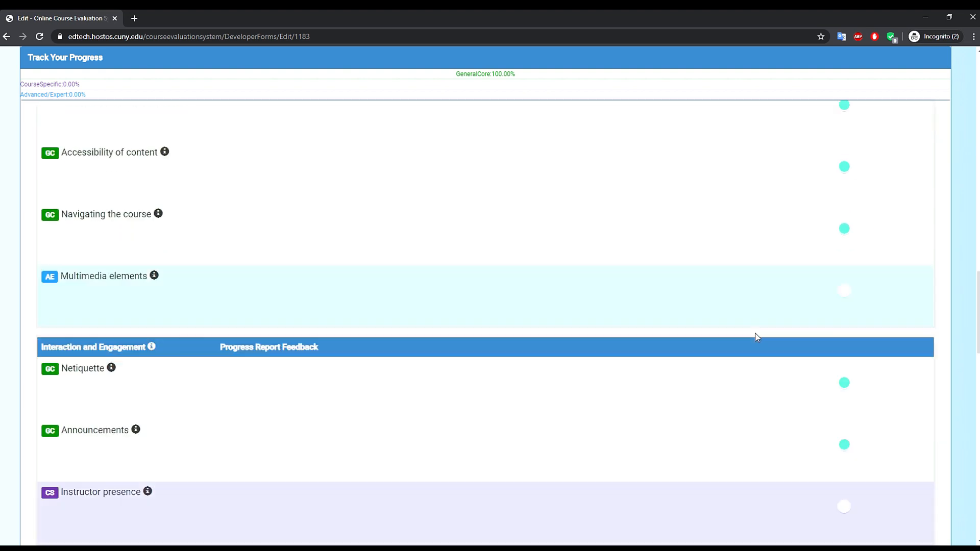
pyautogui.scroll(-3)
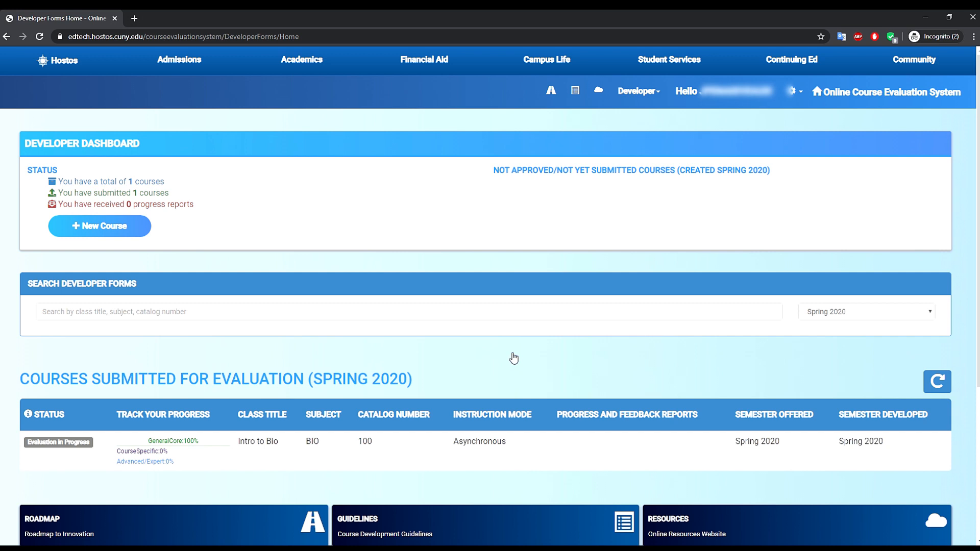
pyautogui.moveTo(53, 469)
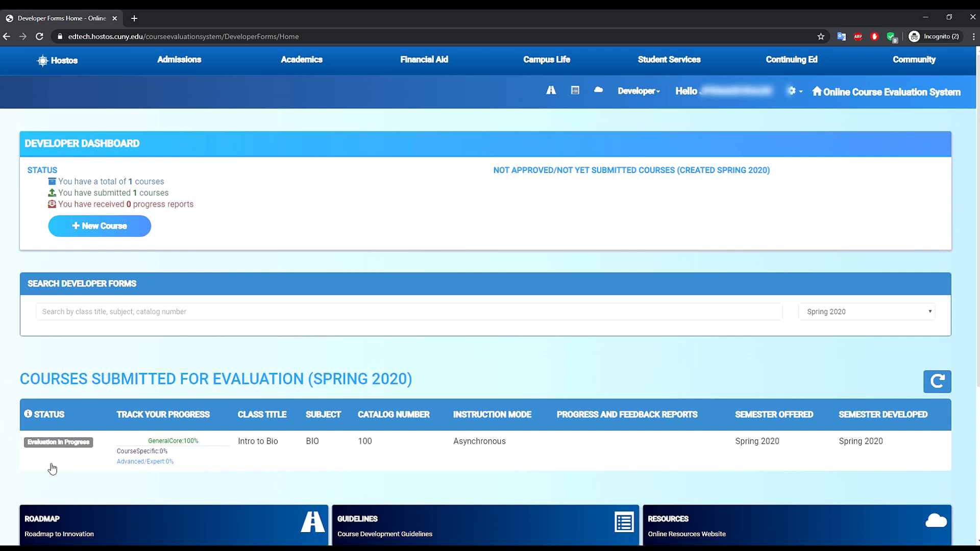
pyautogui.moveTo(60, 457)
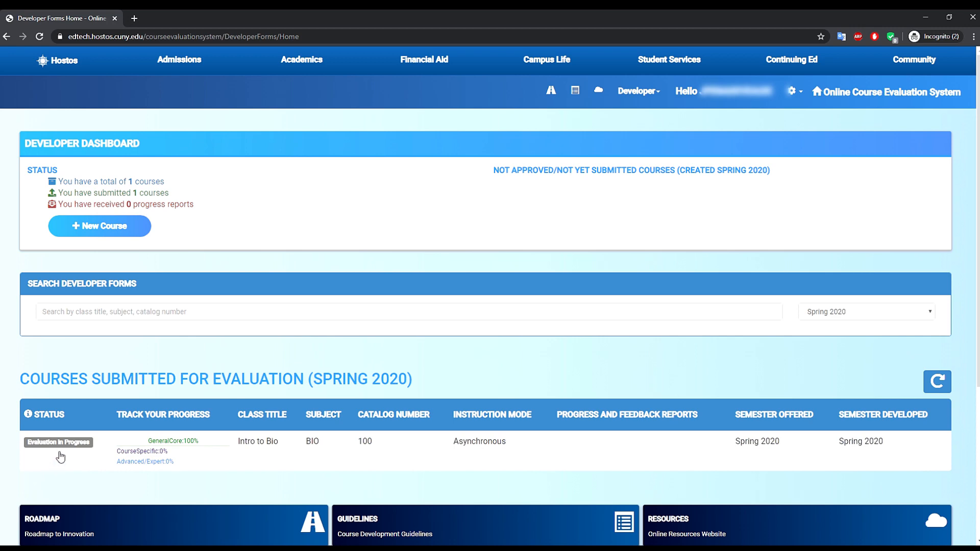
# Reopen the Intro to Bio submission from the dashboard and scroll down its form
pyautogui.click(258, 444)
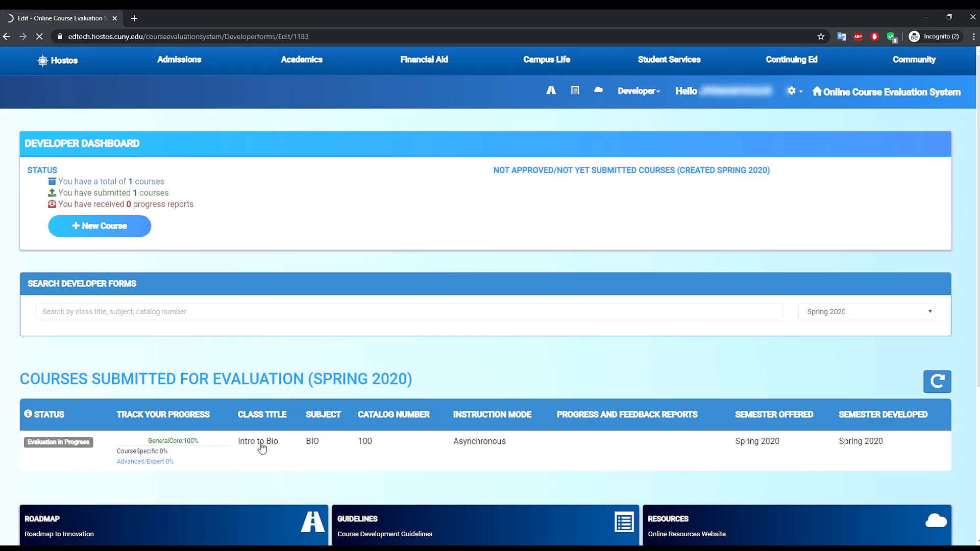
pyautogui.click(258, 442)
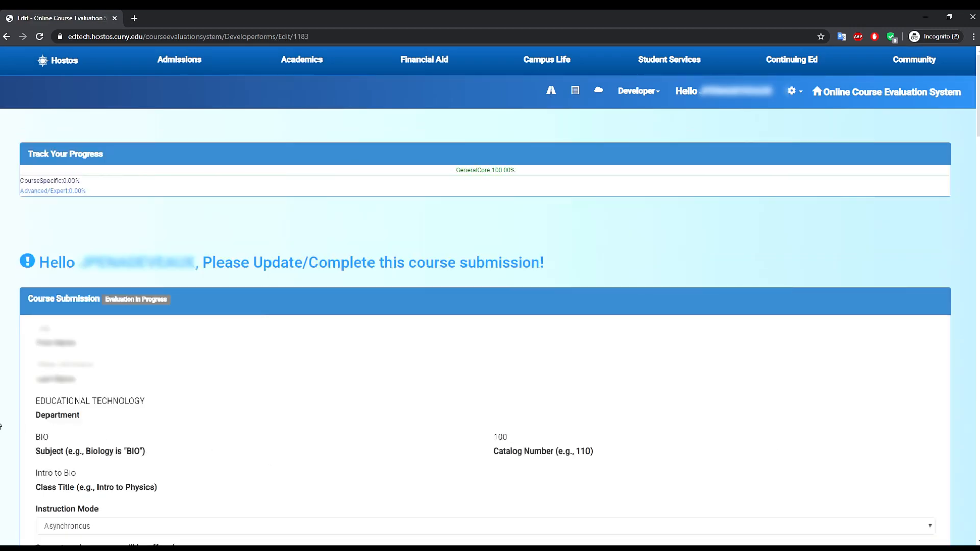
pyautogui.scroll(-3)
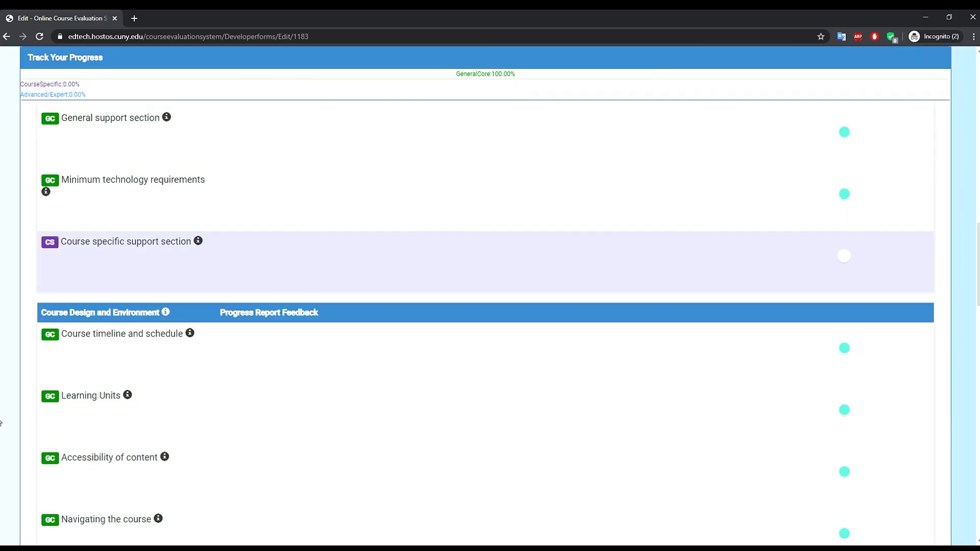